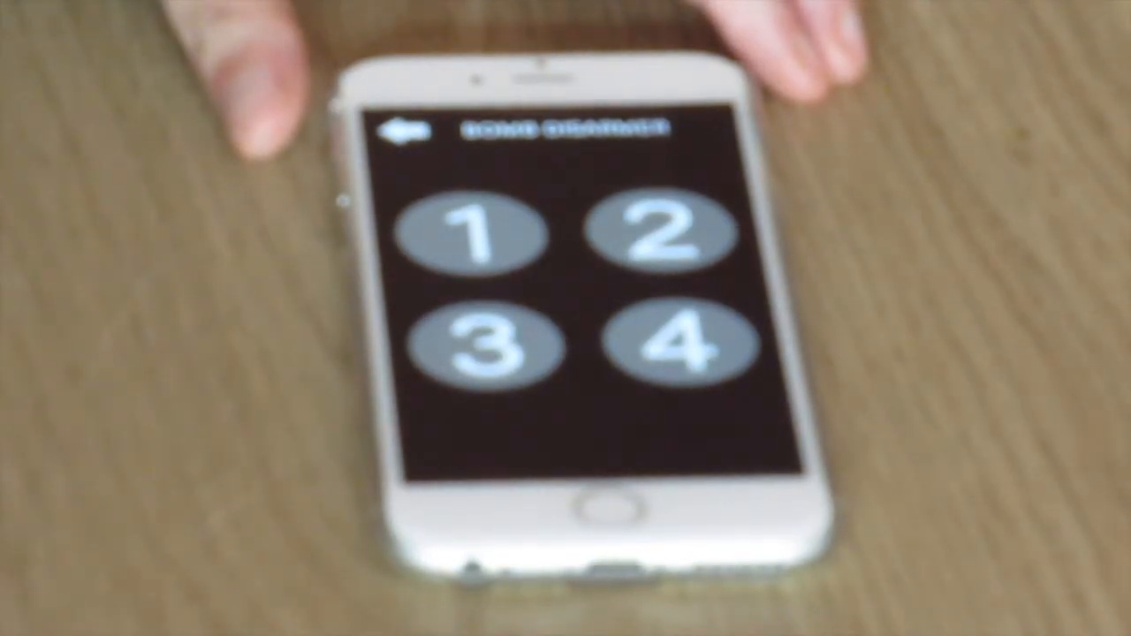
Enter 4 on the bomb keypad as the next digit of the remembered code
left_click(674, 343)
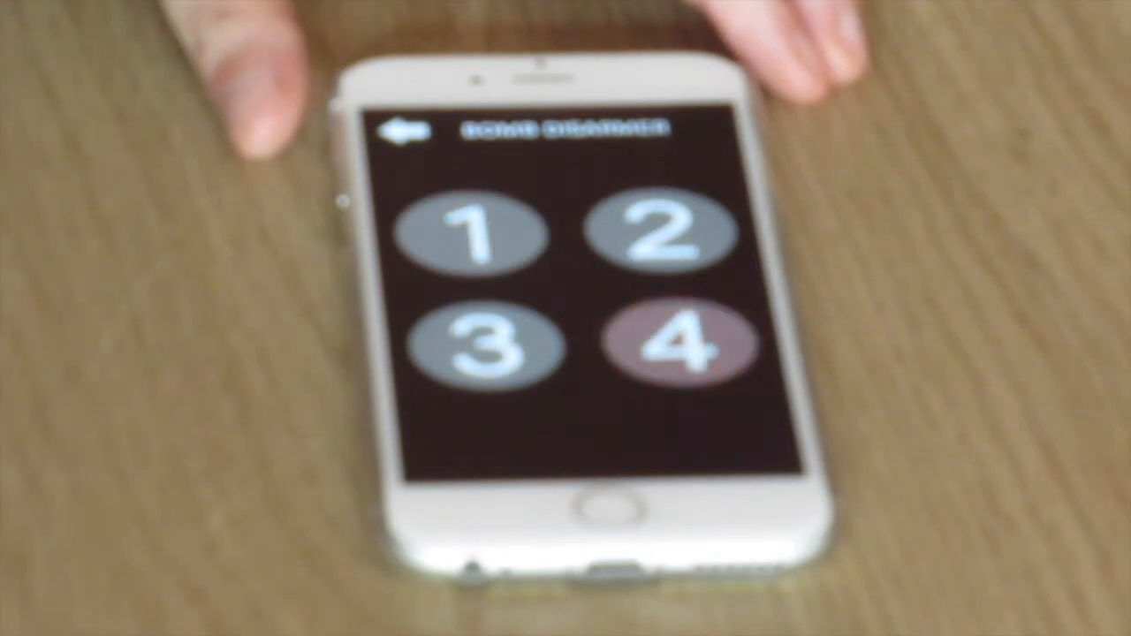
left_click(659, 232)
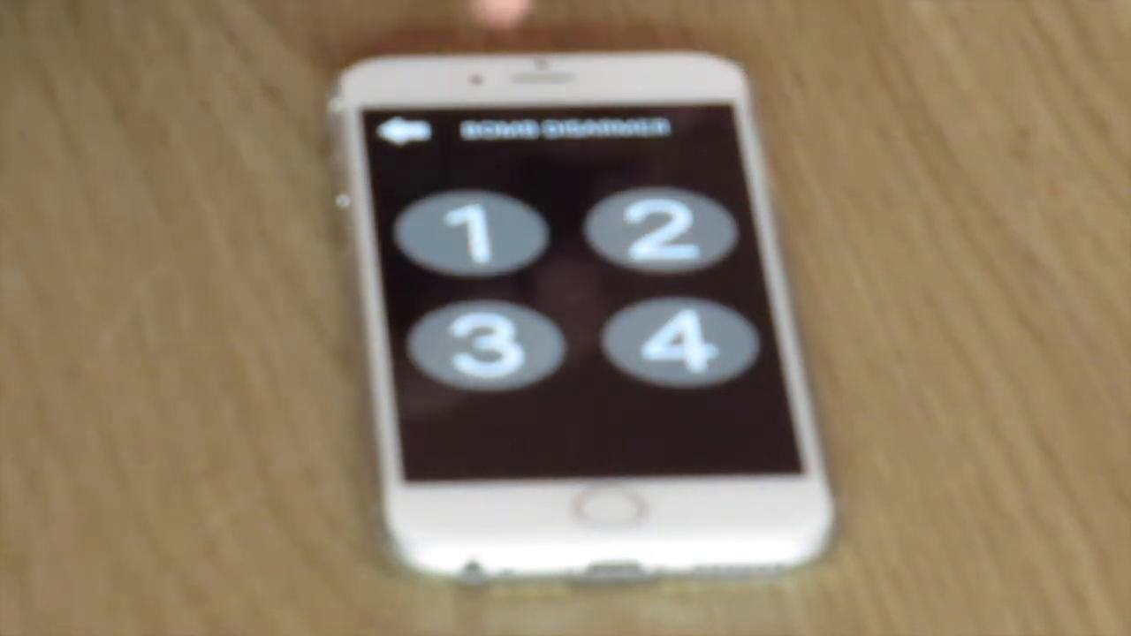
left_click(679, 345)
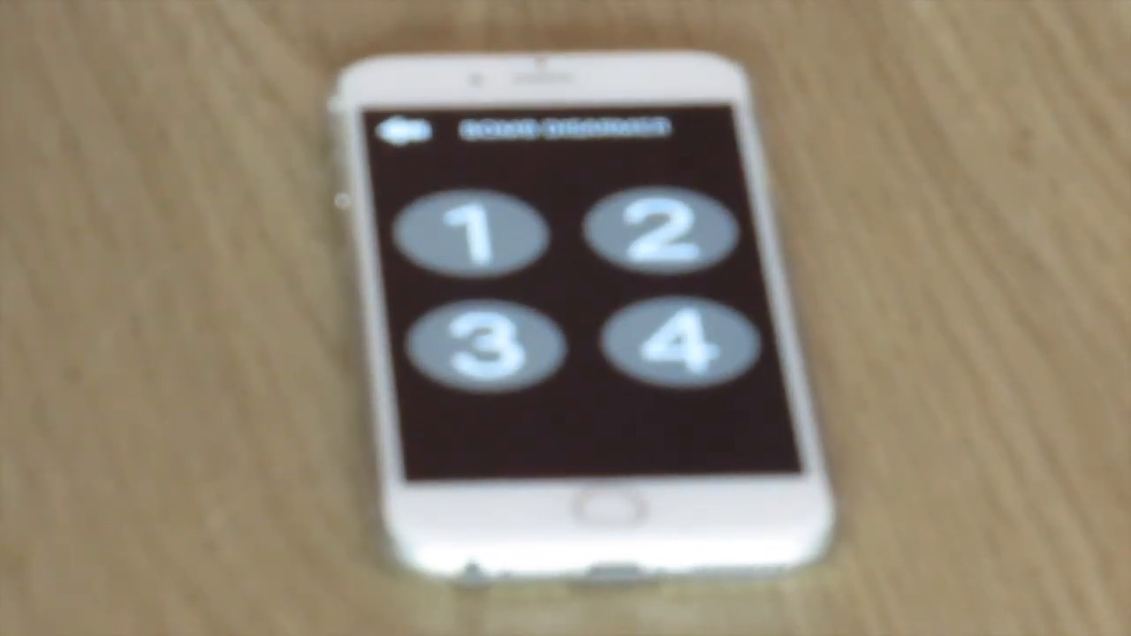
Repeat the flashed 3-4-3-4 sequence on the four-button pad
left_click(480, 234)
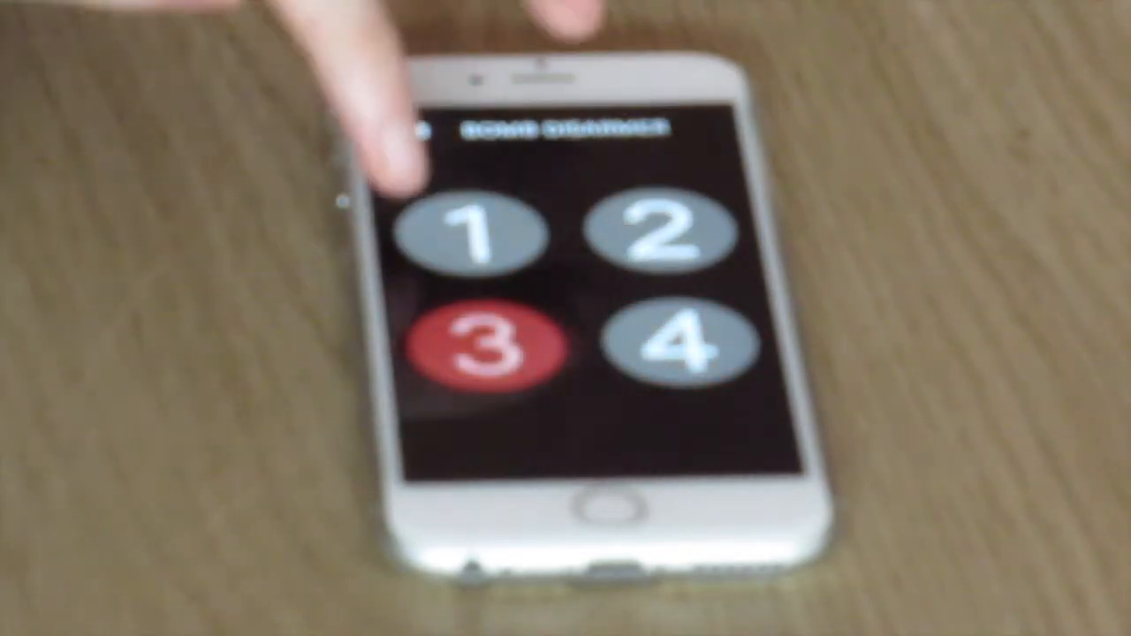
left_click(482, 345)
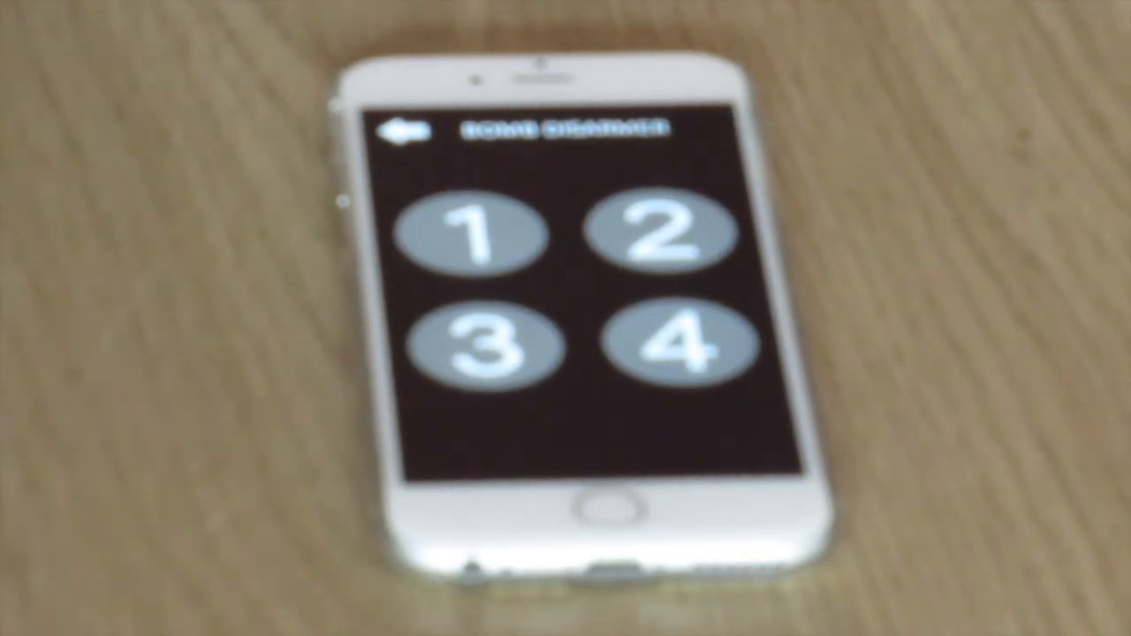
left_click(674, 343)
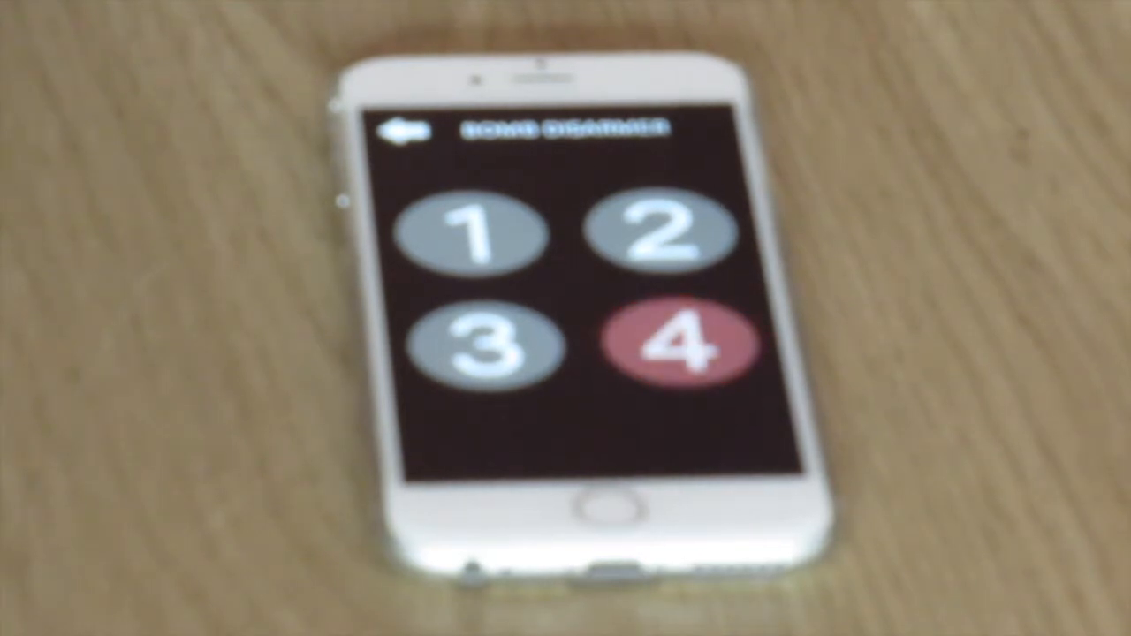
left_click(656, 232)
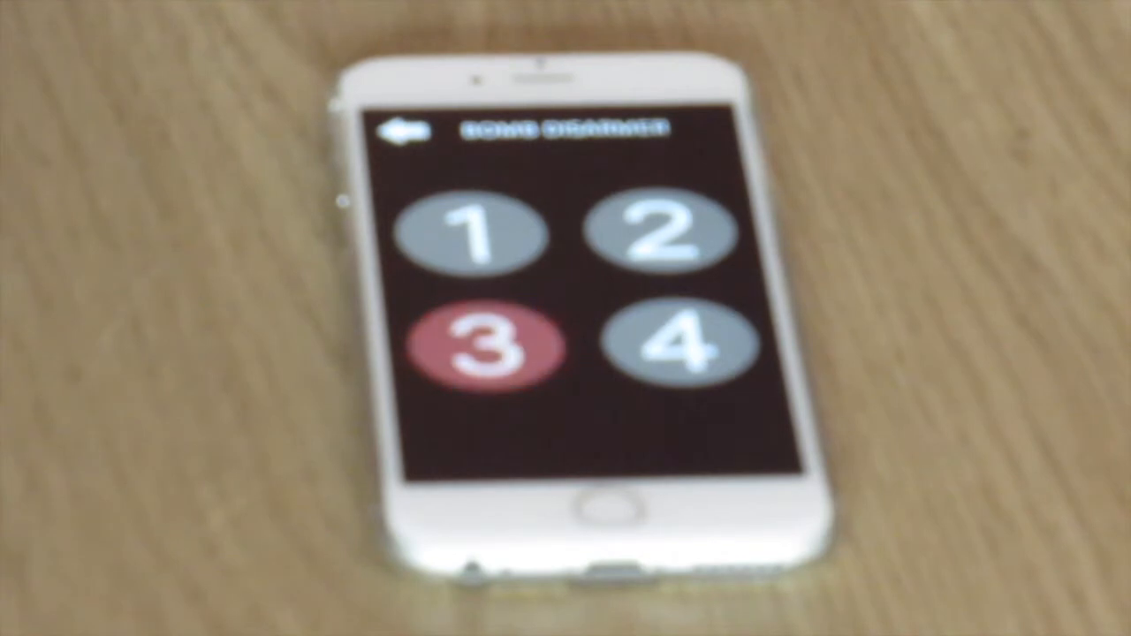
left_click(485, 344)
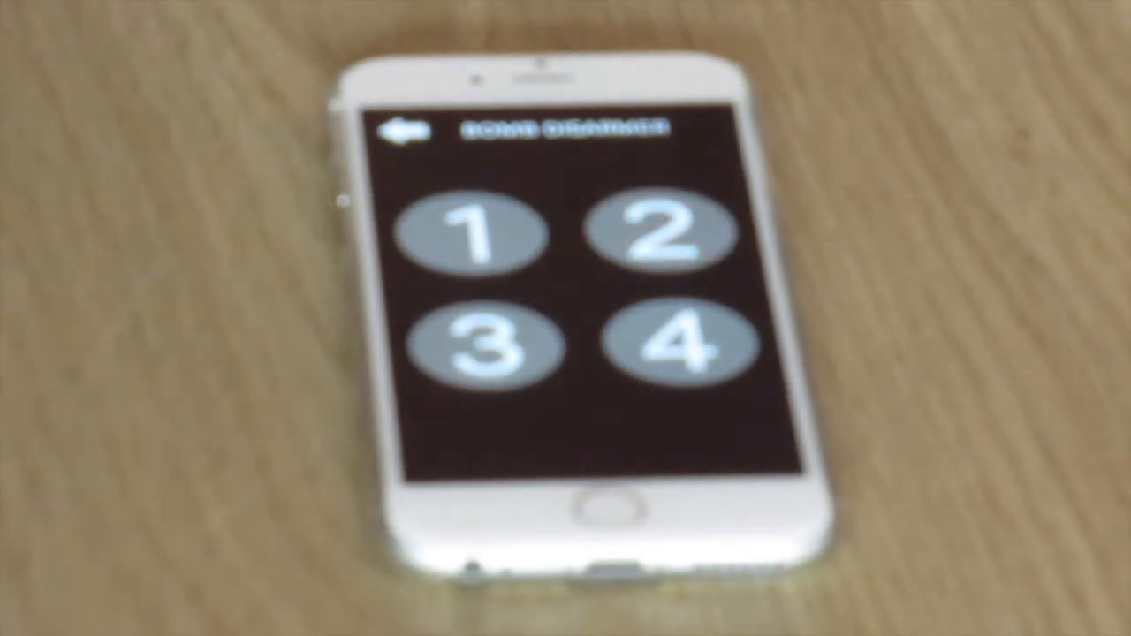
left_click(482, 345)
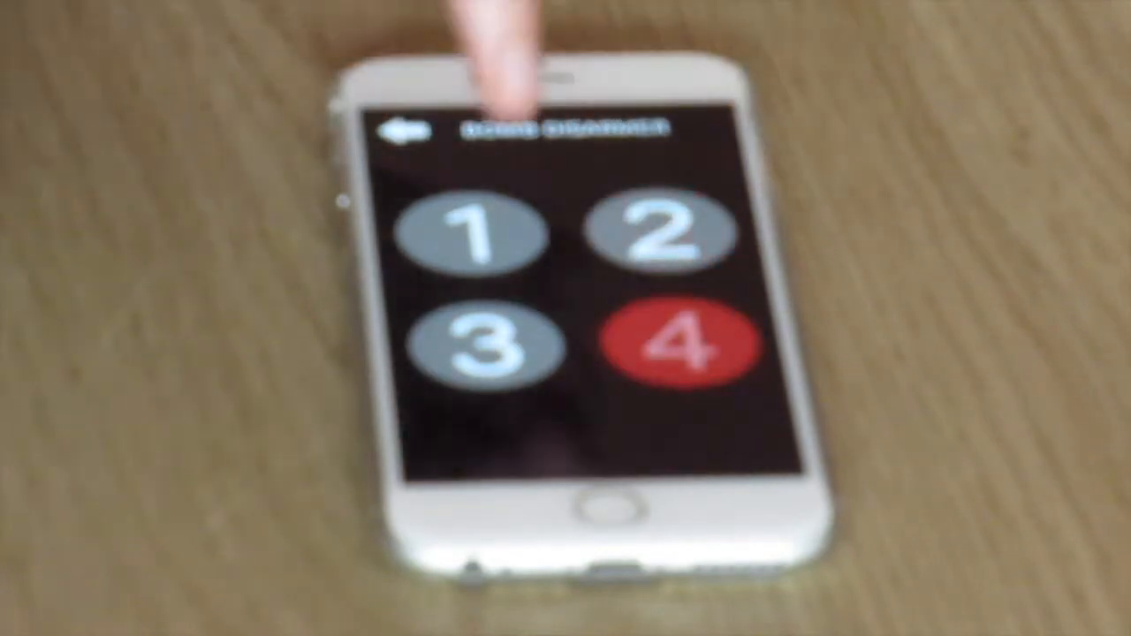
left_click(676, 340)
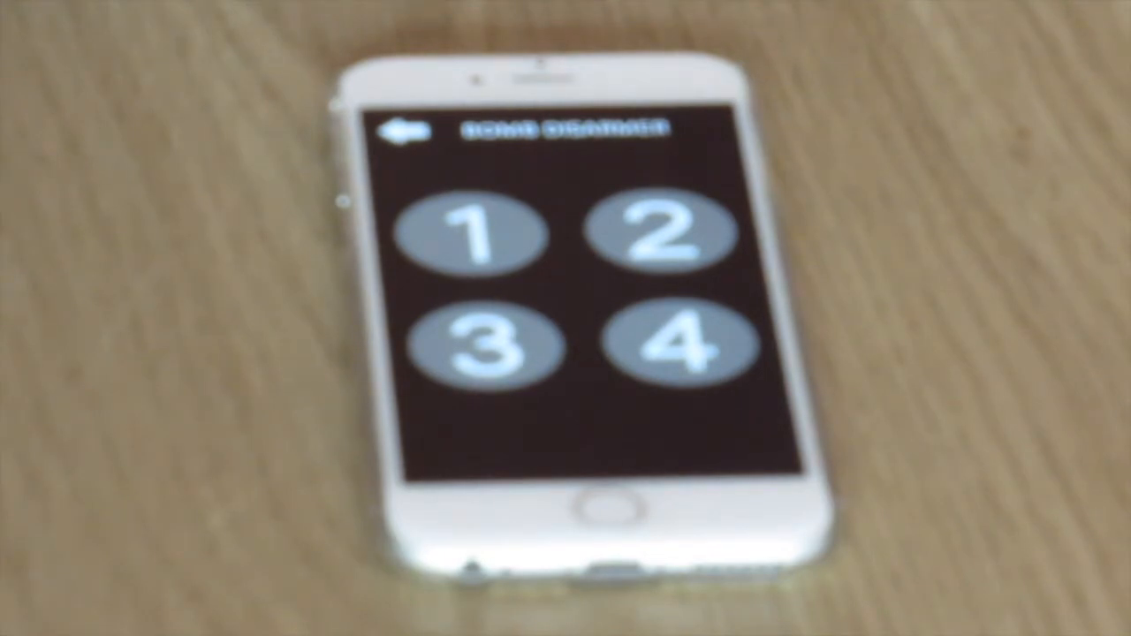
Repeat the new 3-2-1-2-1 pattern on the bomb keypad
left_click(488, 347)
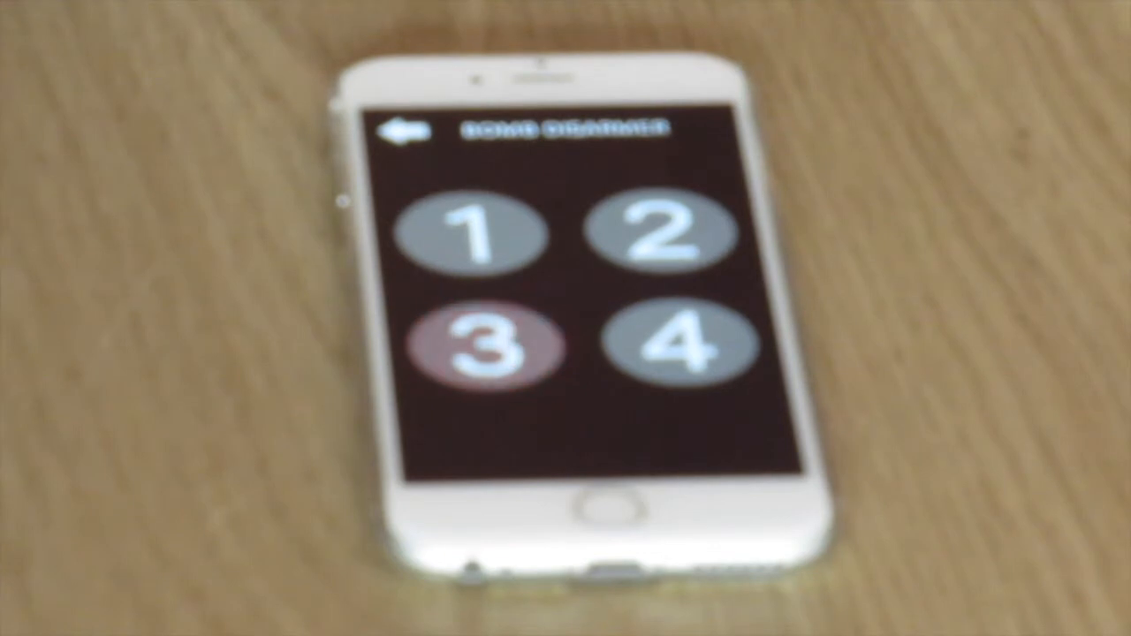
left_click(658, 235)
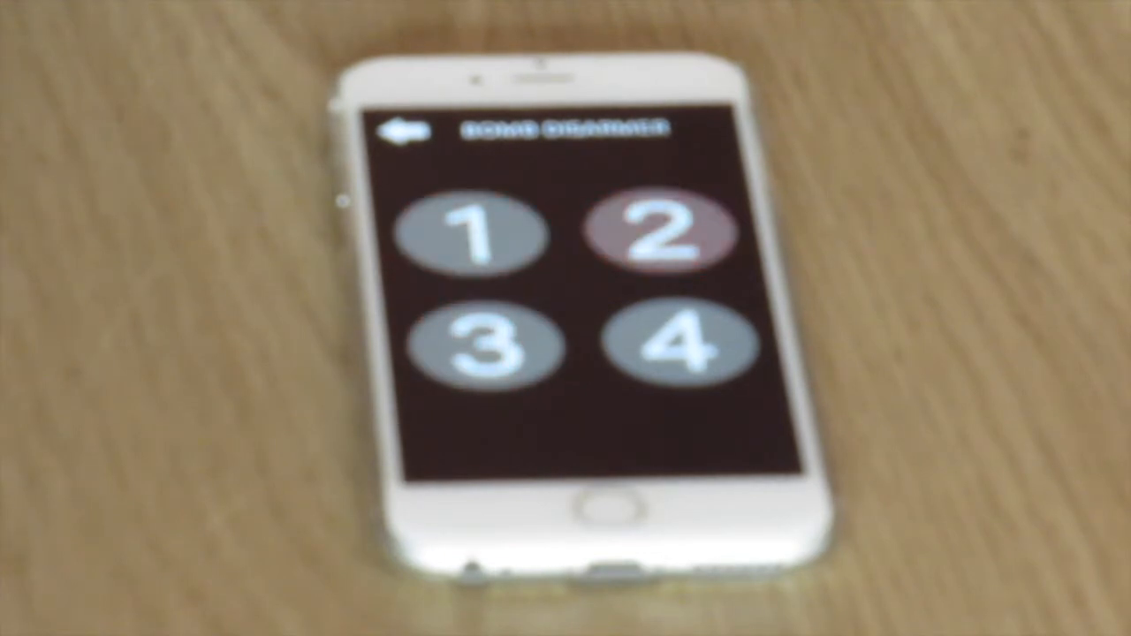
left_click(473, 234)
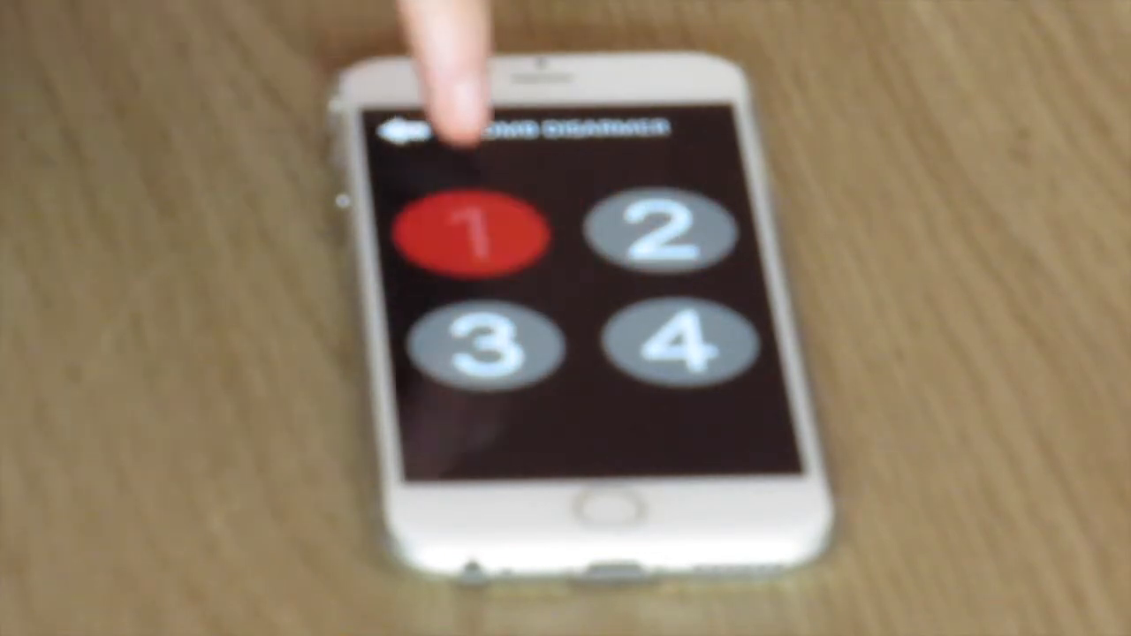
left_click(482, 345)
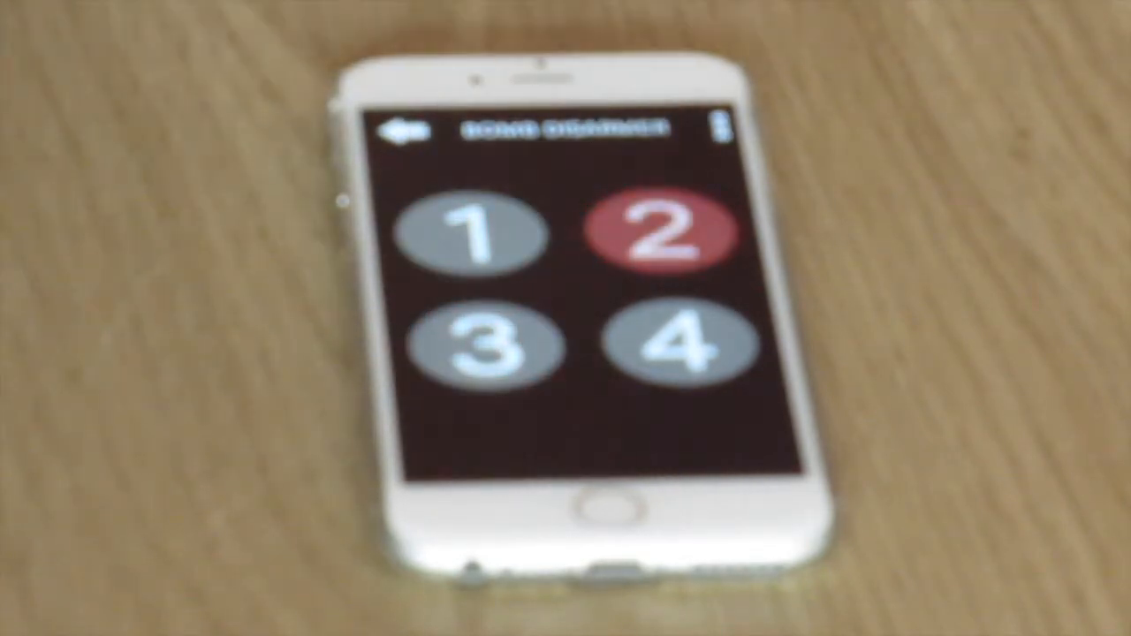
left_click(659, 235)
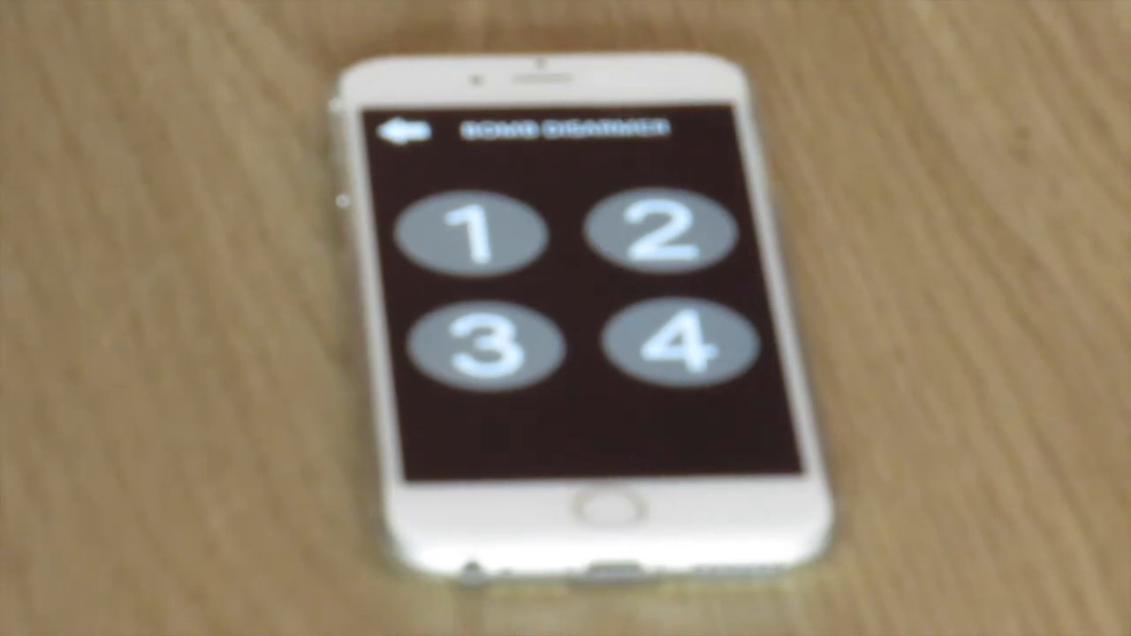
left_click(481, 235)
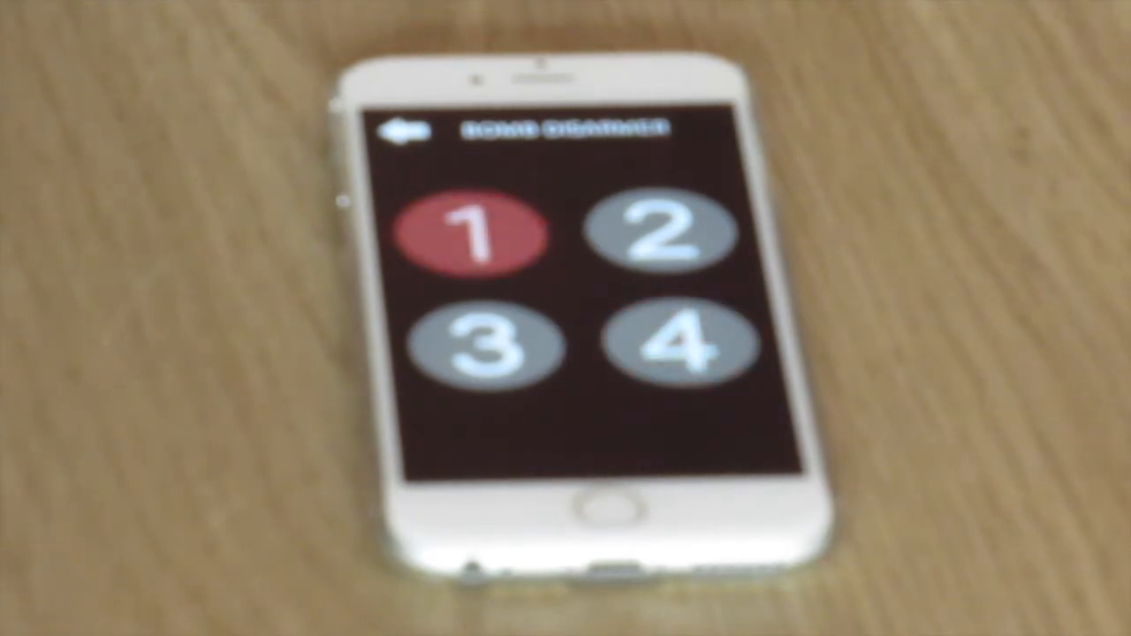
left_click(677, 345)
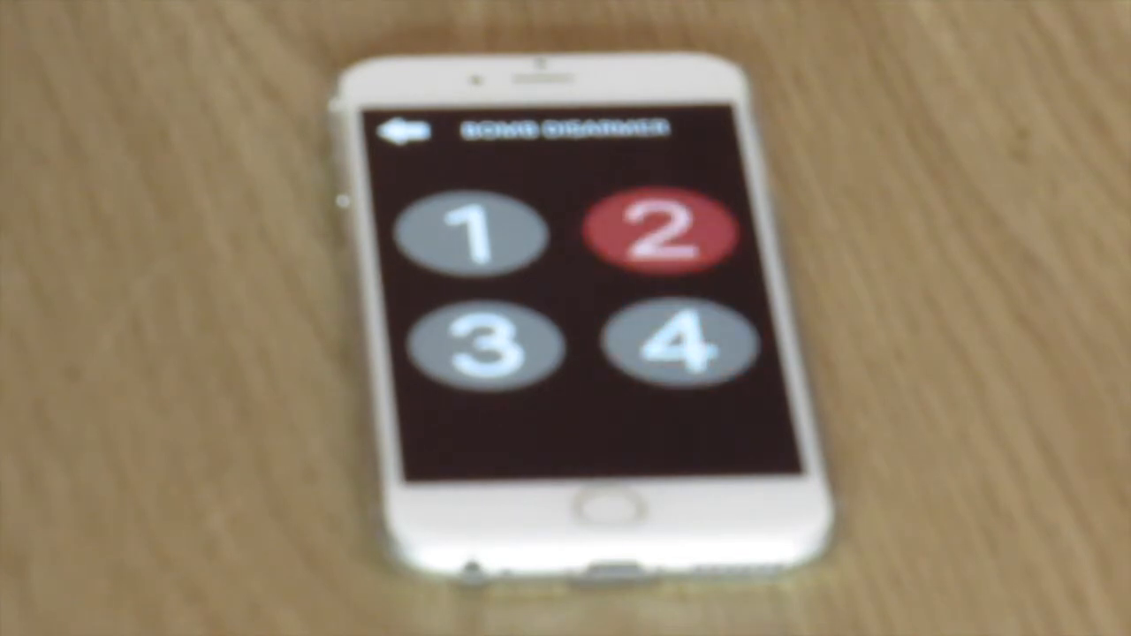
Finish the current code by entering 2, 1 and 4
left_click(661, 230)
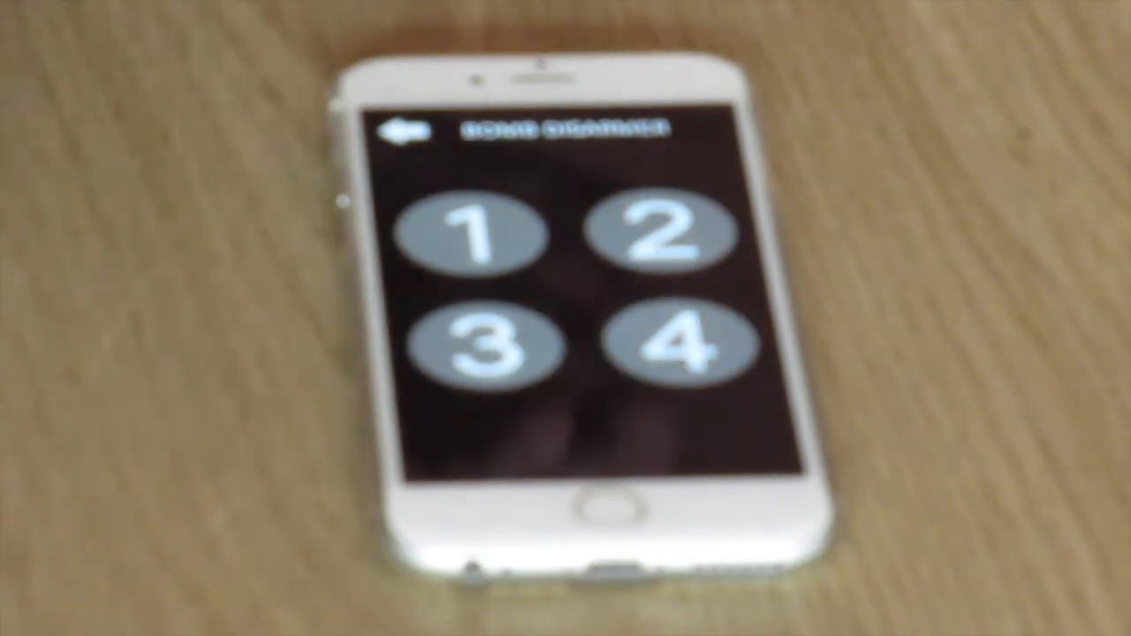
left_click(482, 234)
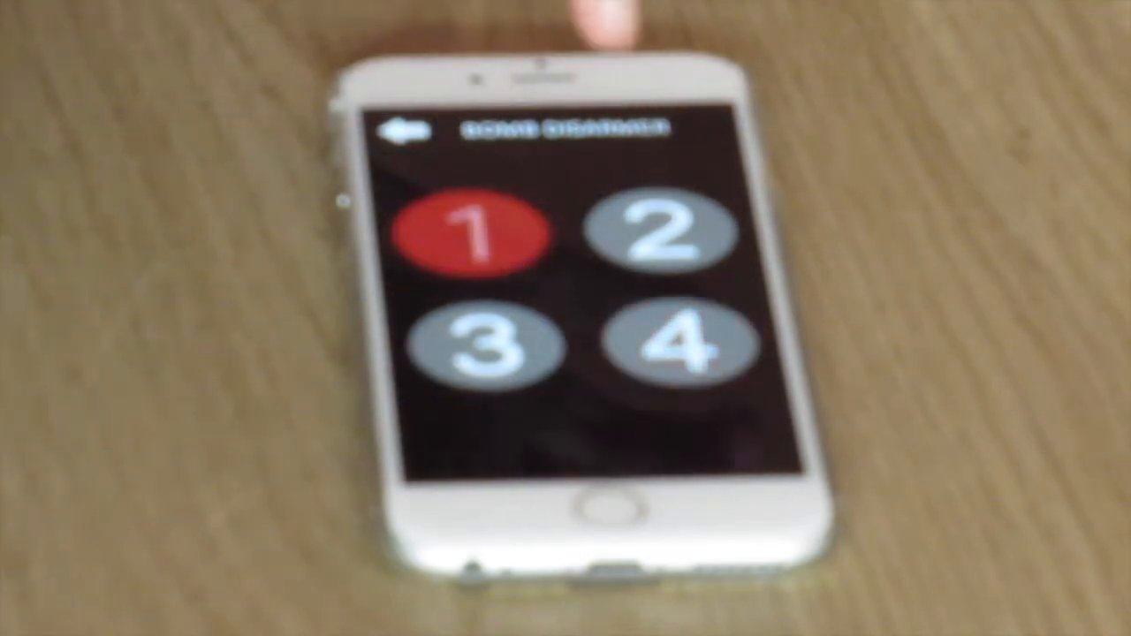
left_click(681, 345)
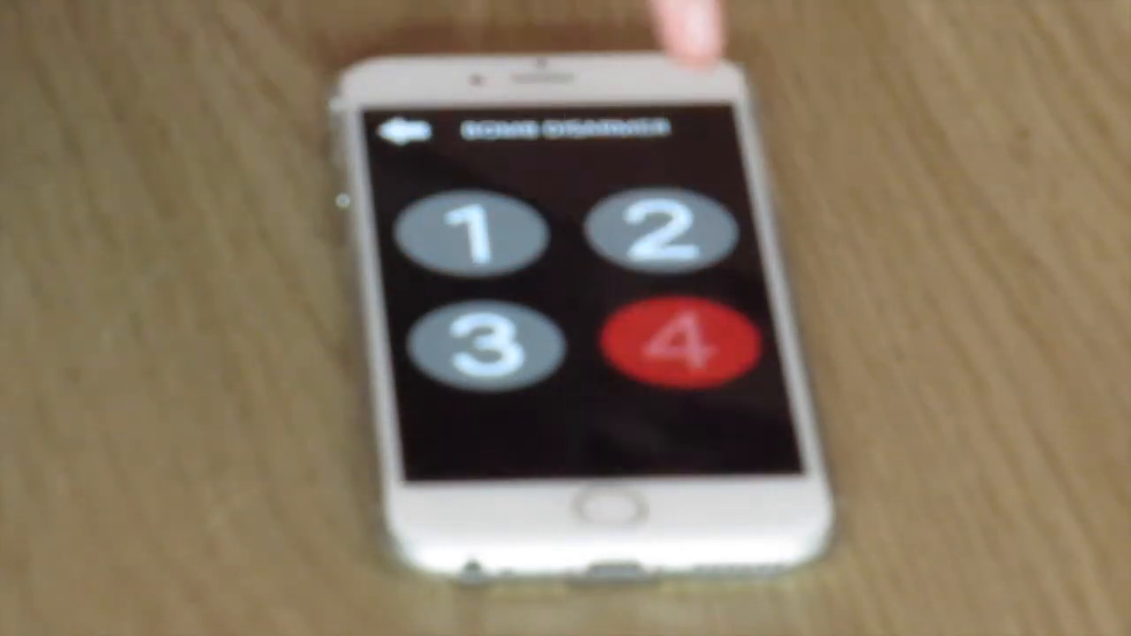
left_click(676, 344)
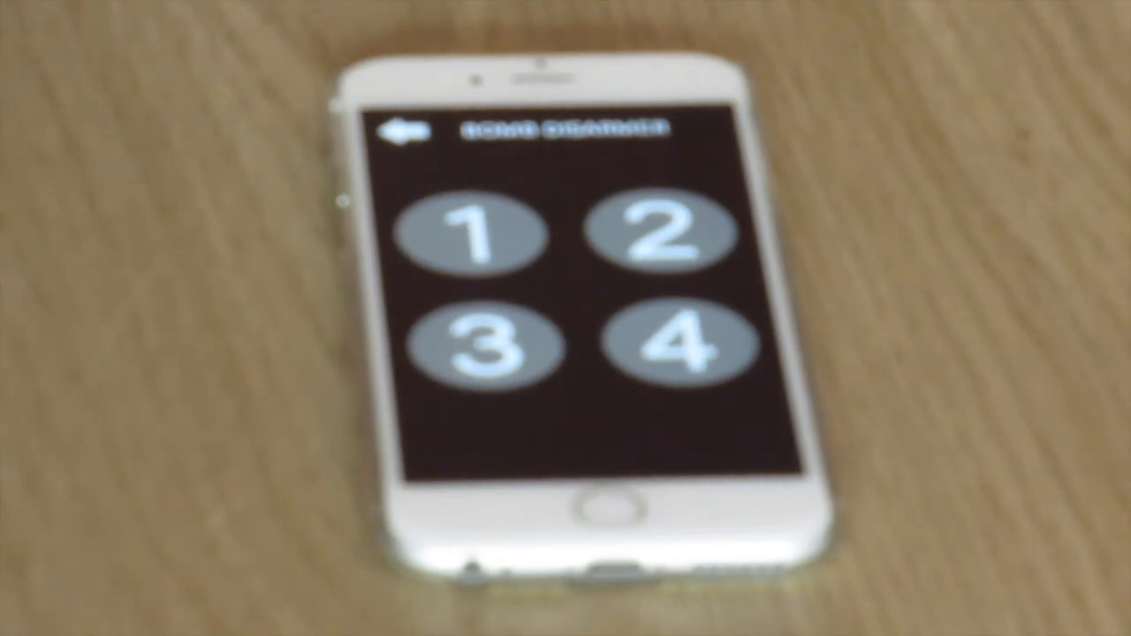
Start the longer sequence by entering 2, 3 and 2
left_click(659, 234)
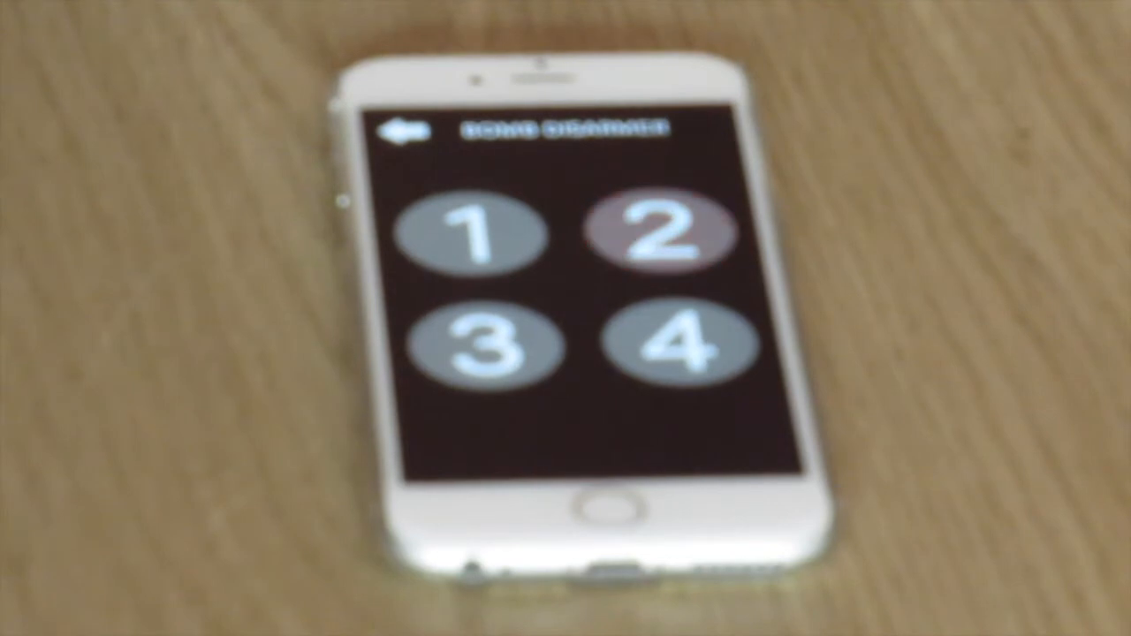
left_click(675, 345)
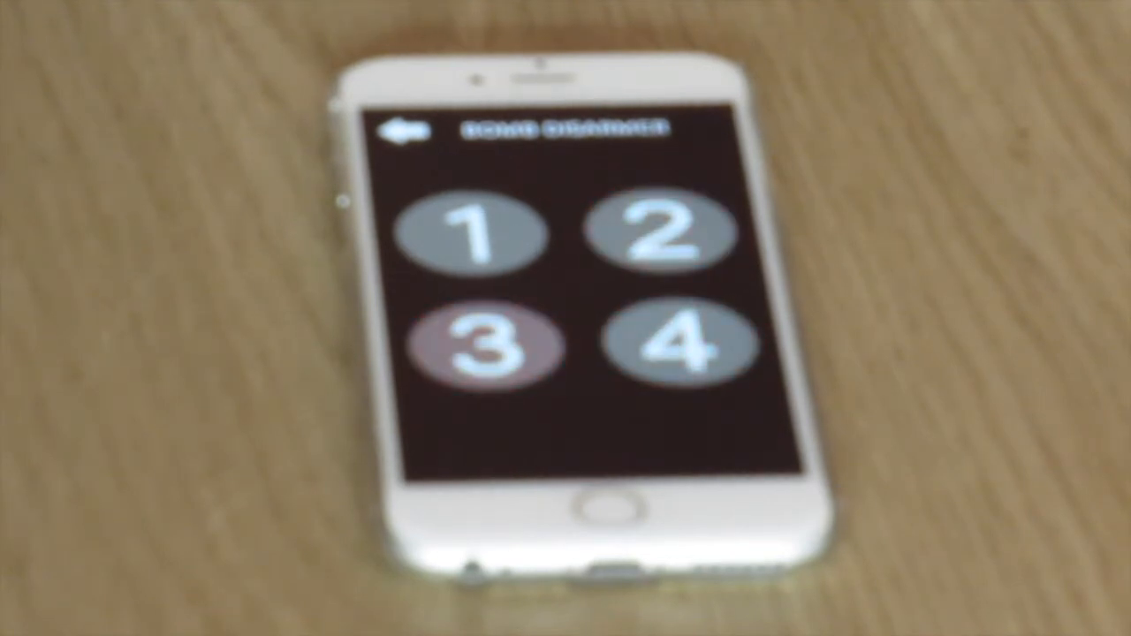
left_click(657, 233)
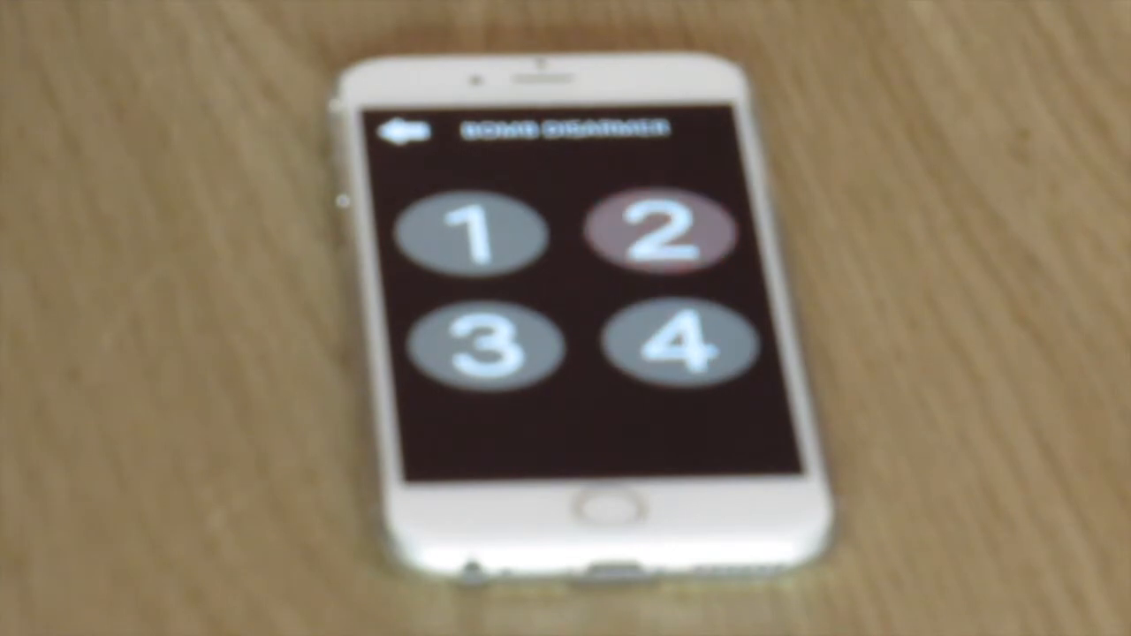
left_click(658, 231)
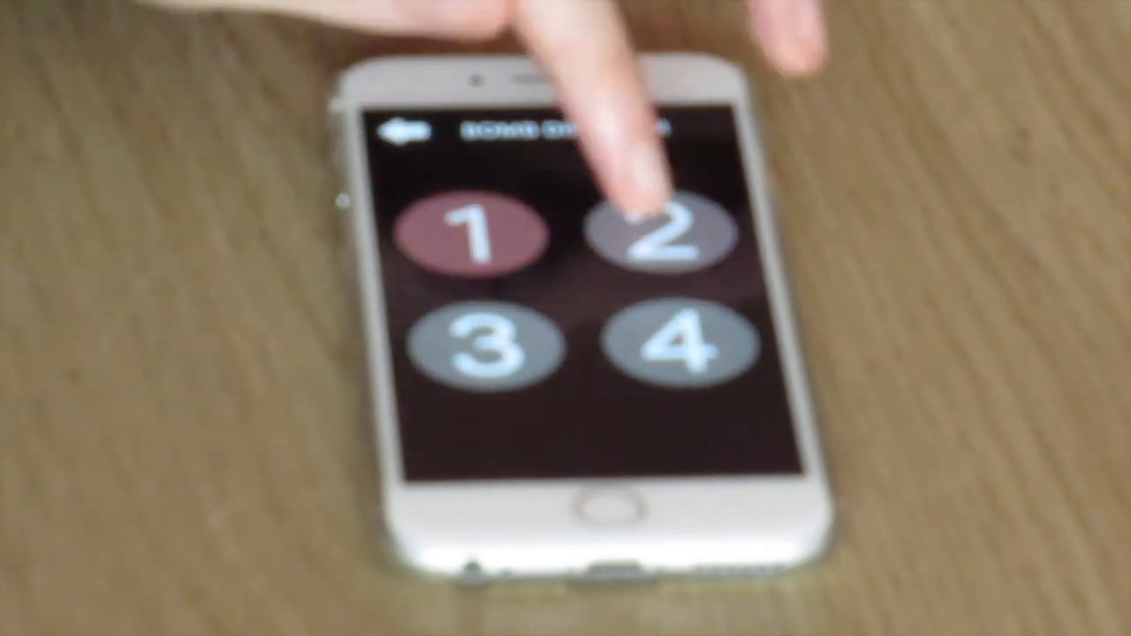